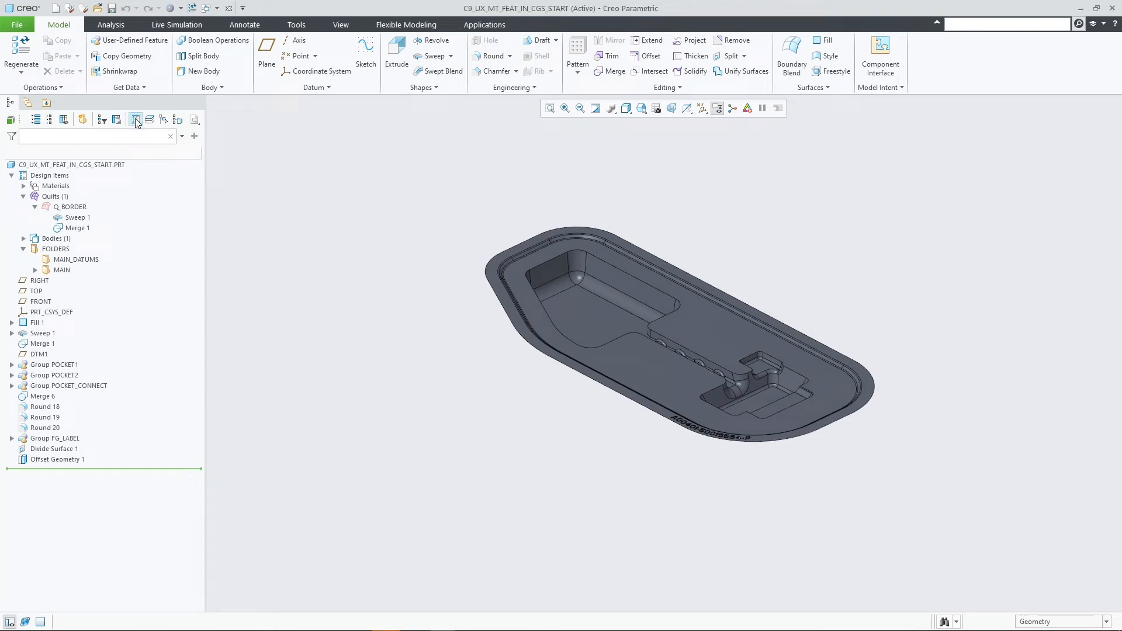
mouse_move(135, 119)
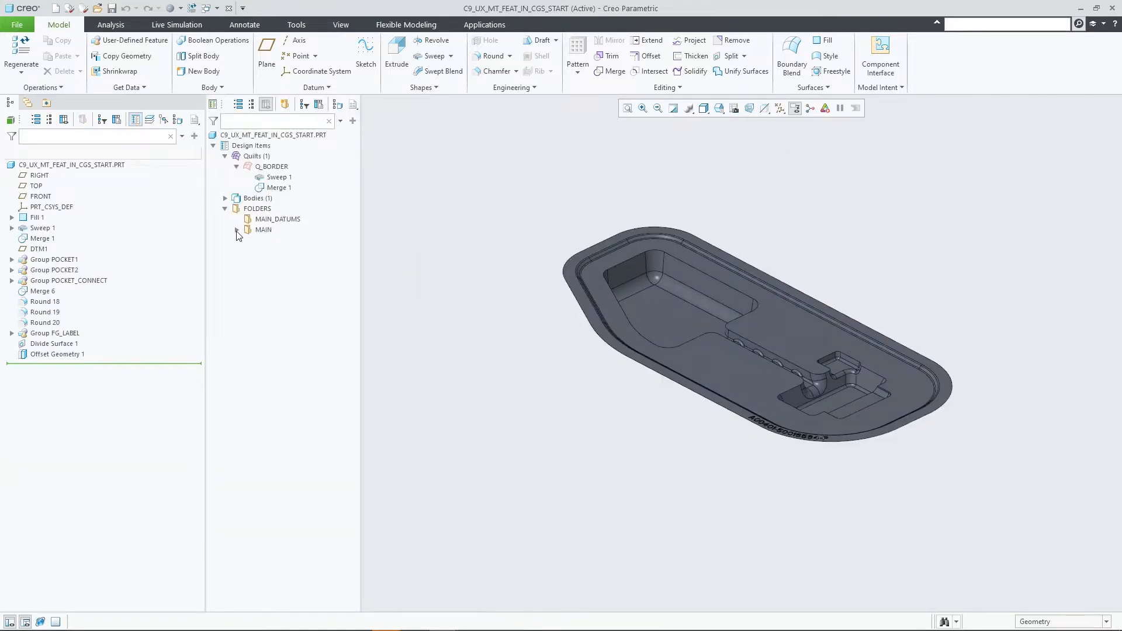
- Expand the MAIN folder and its BORDER subfolder in the custom group tree
click(236, 229)
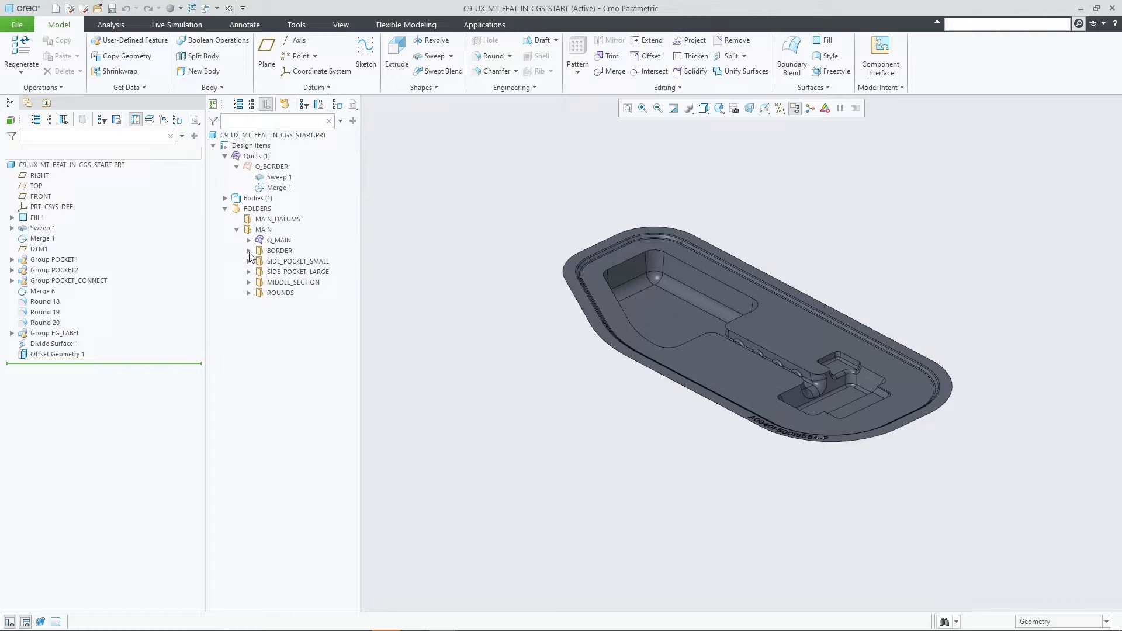
click(248, 250)
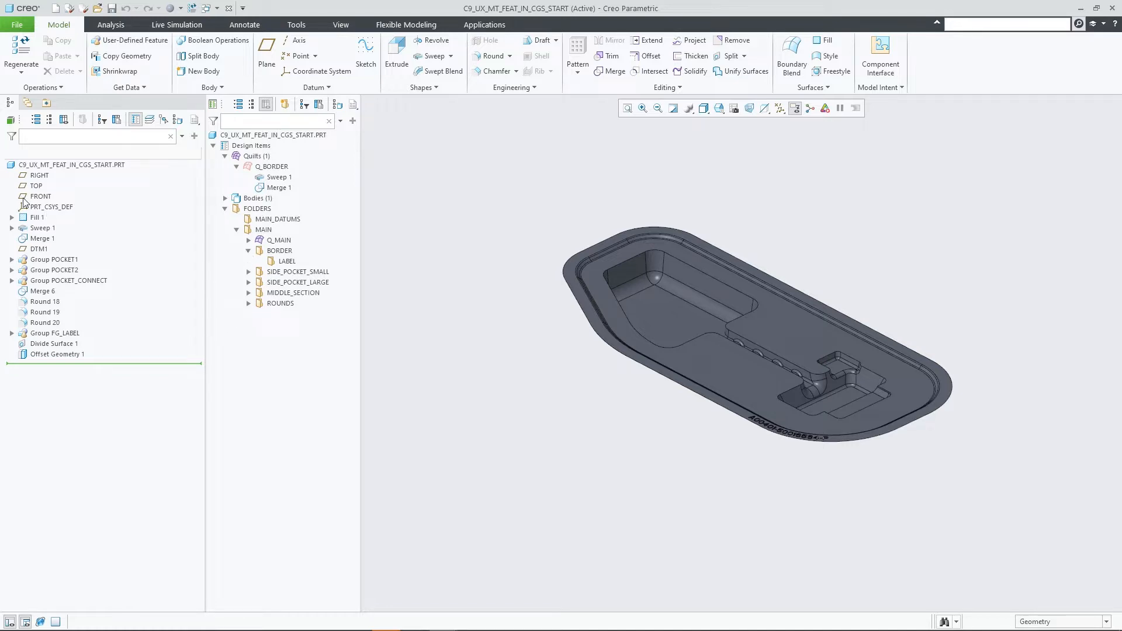
- Move RIGHT, TOP, FRONT and DTM1 into MAIN_DATUMS and Sweep 1 into BORDER
click(39, 175)
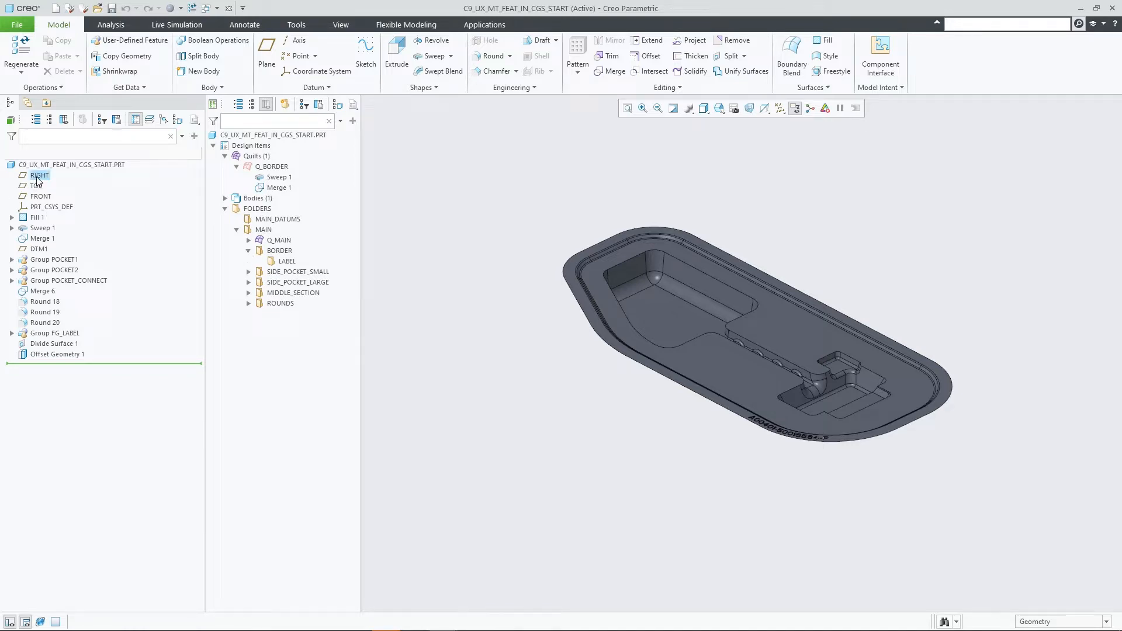
click(38, 176)
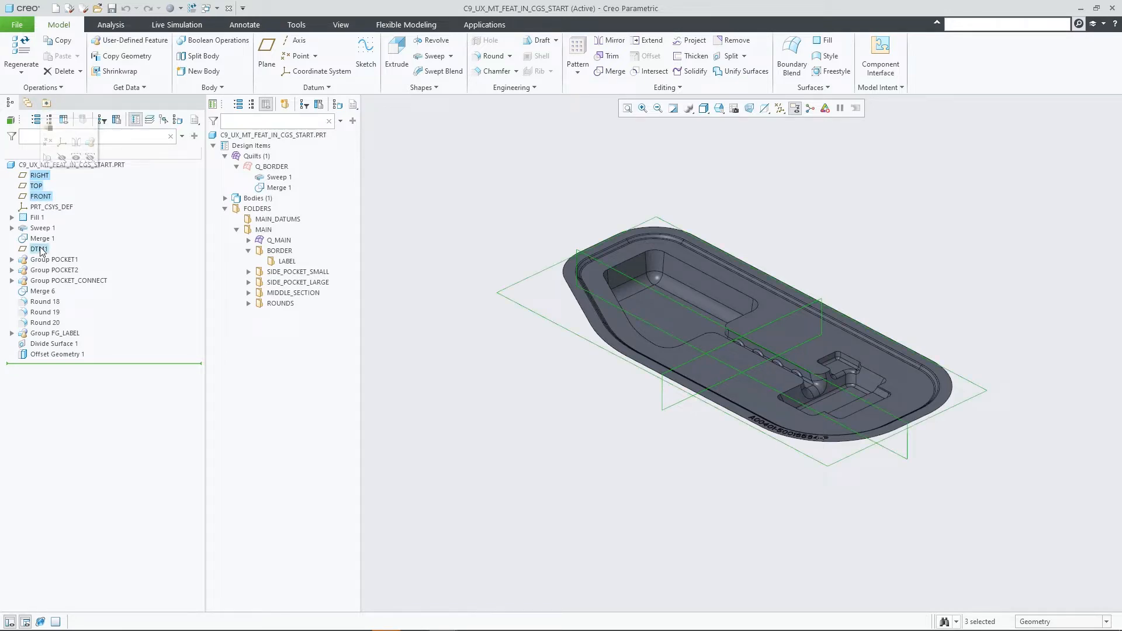
click(39, 249)
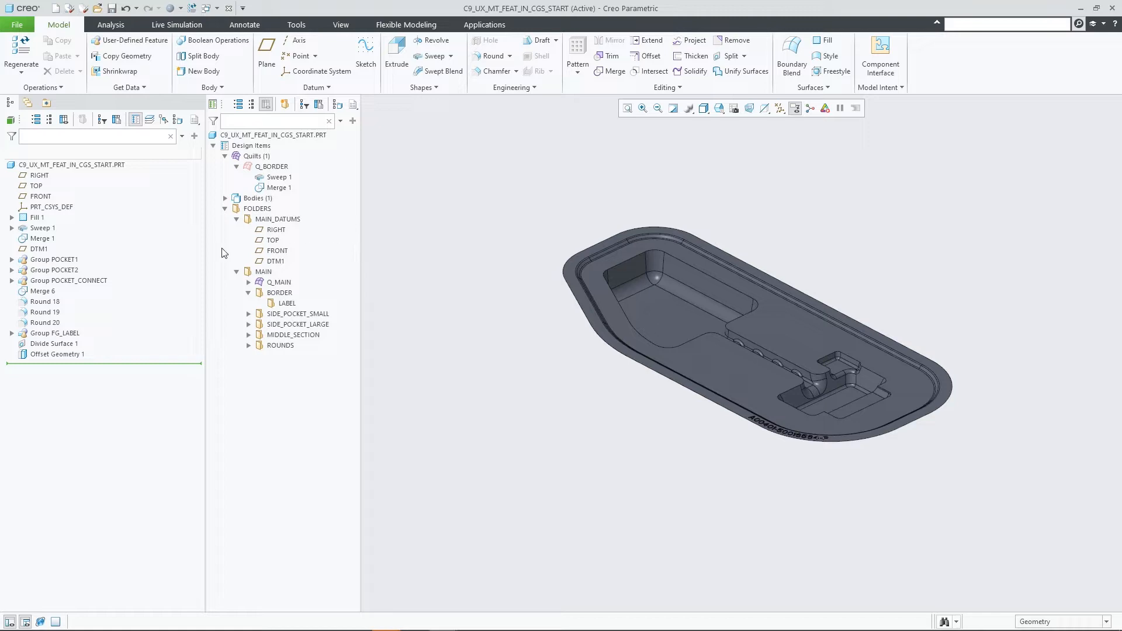
click(43, 227)
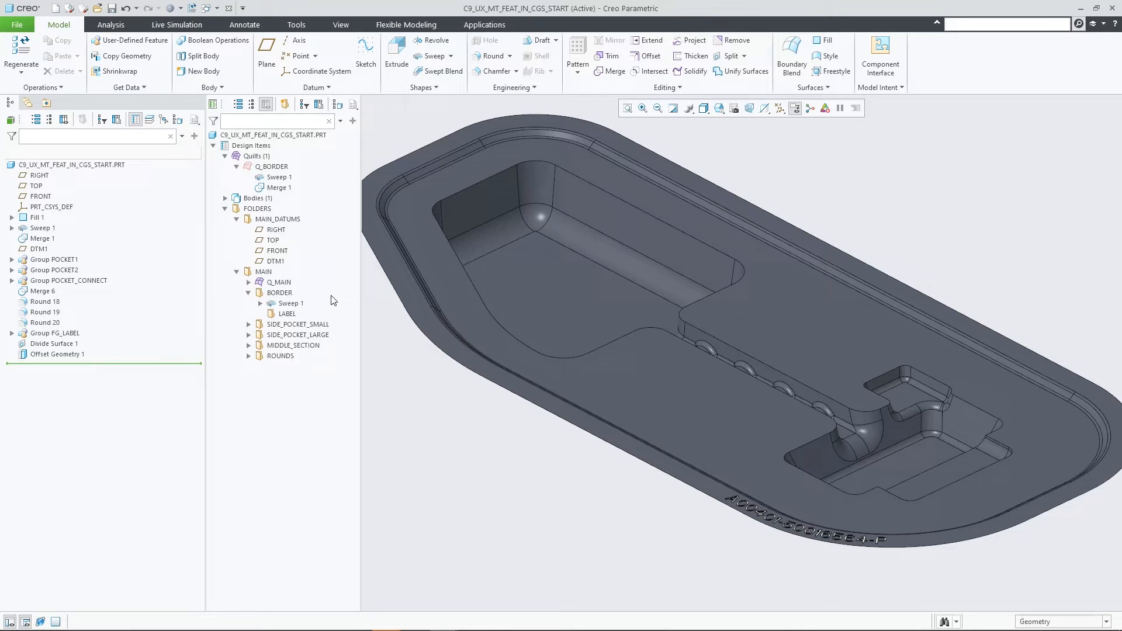
- Remove Sweep 1 from BORDER, then refile it there together with the Q_BORDER quilt
right_click(290, 302)
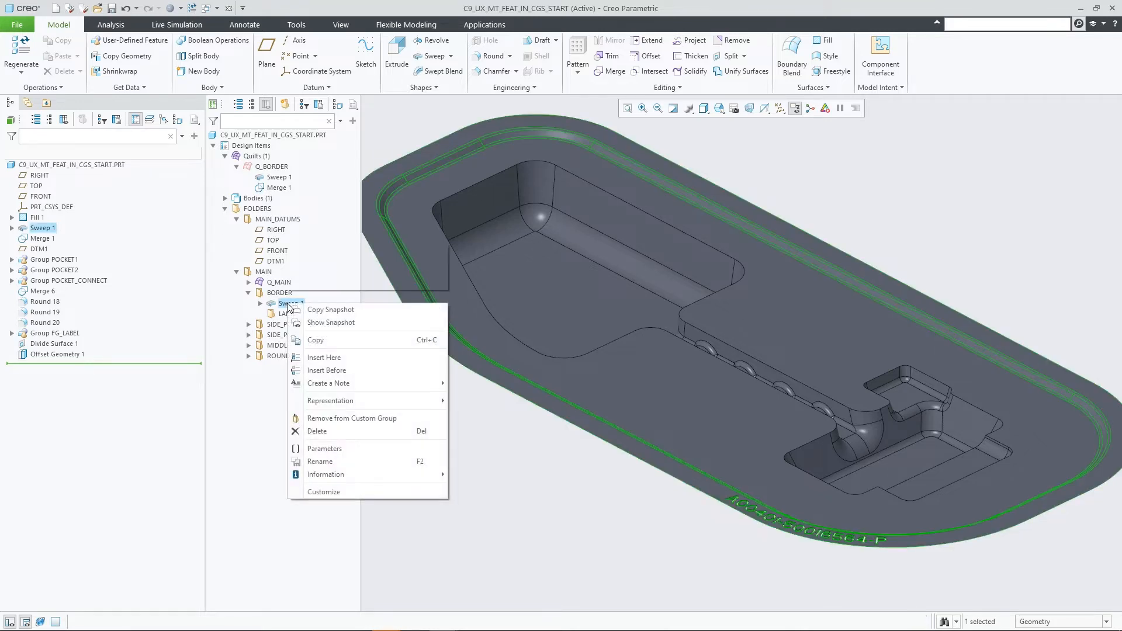
click(331, 424)
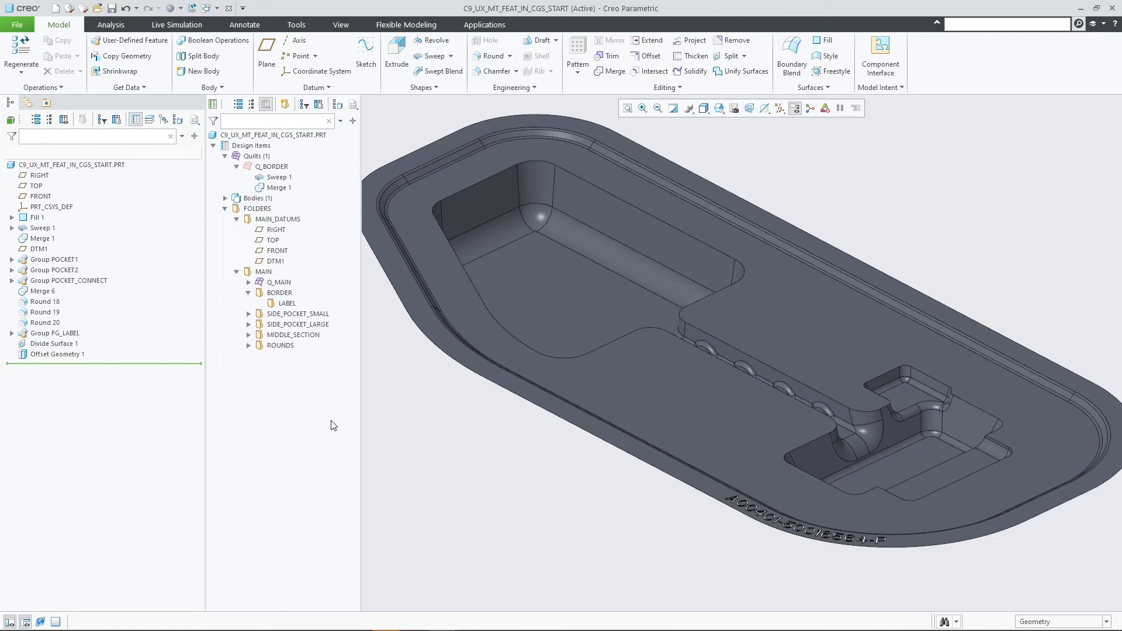
key(ctrl)
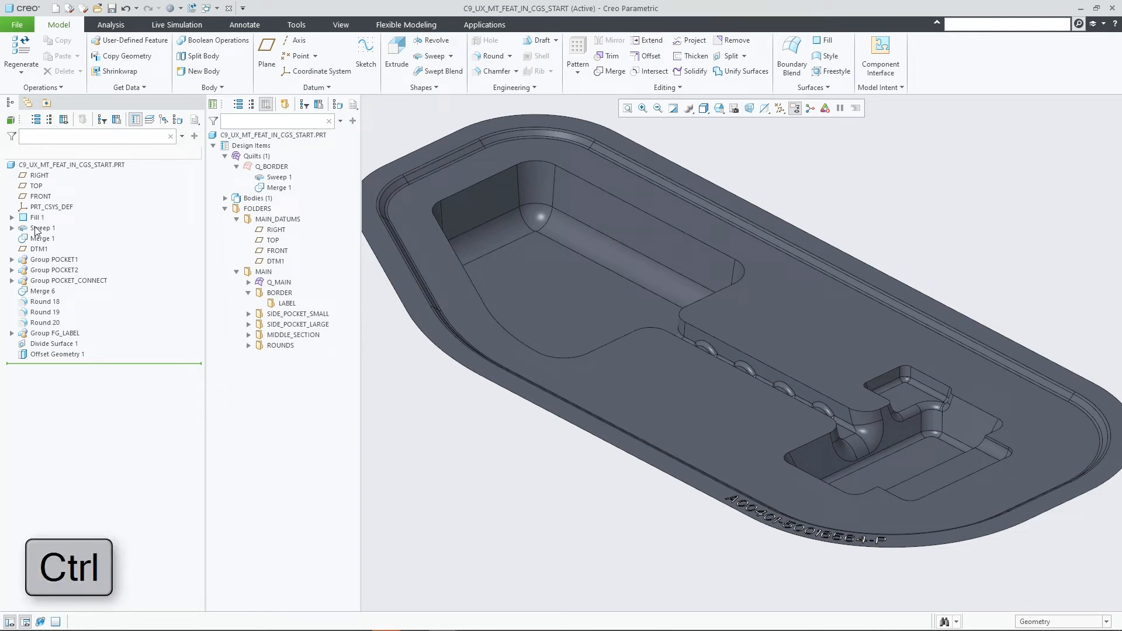
click(225, 156)
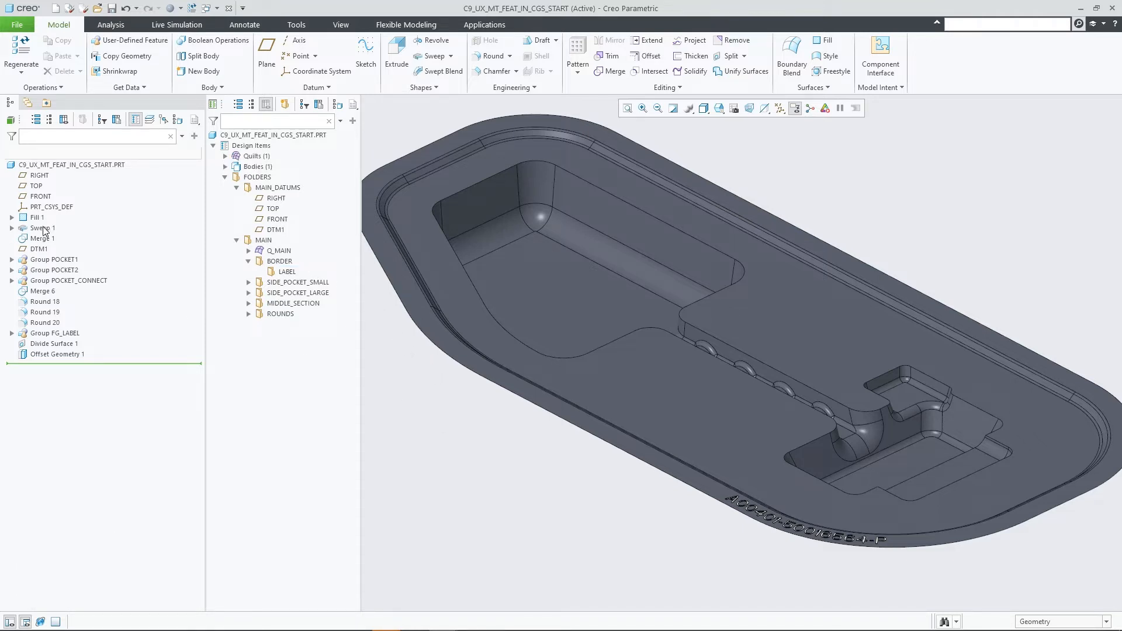
click(42, 227)
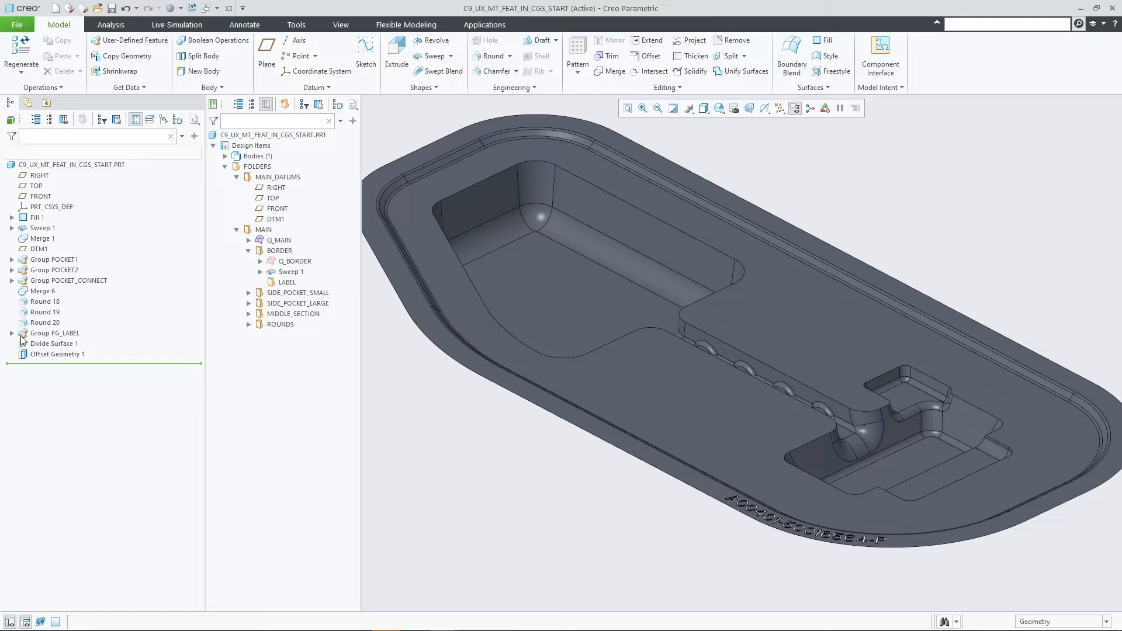
- Move Group FG_LABEL into the LABEL folder and expand its contents there
click(54, 332)
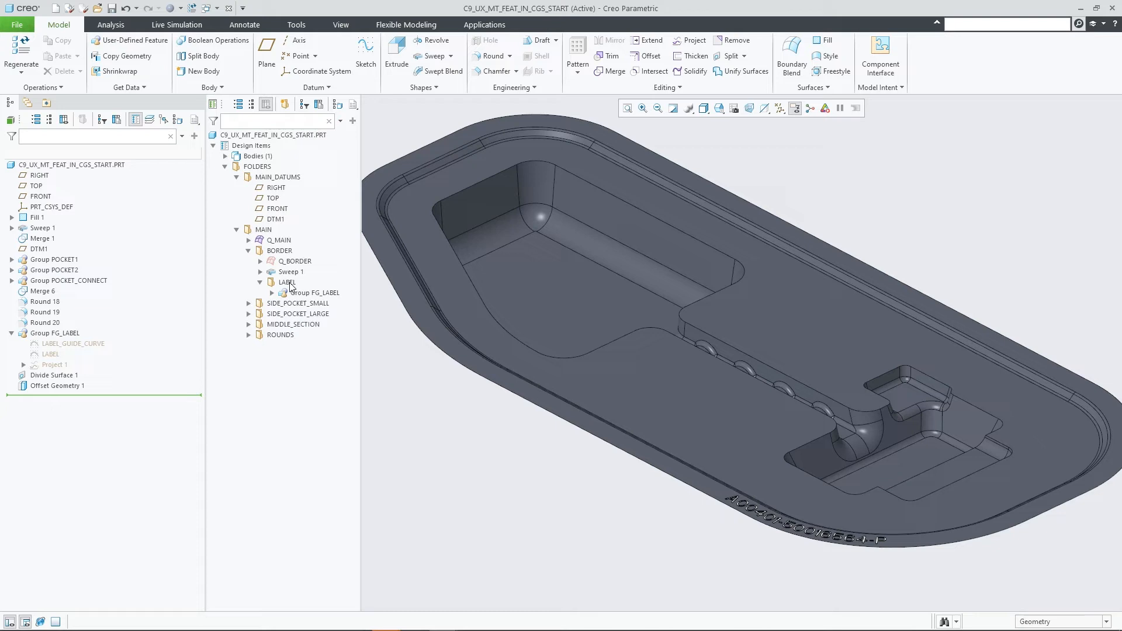
click(271, 293)
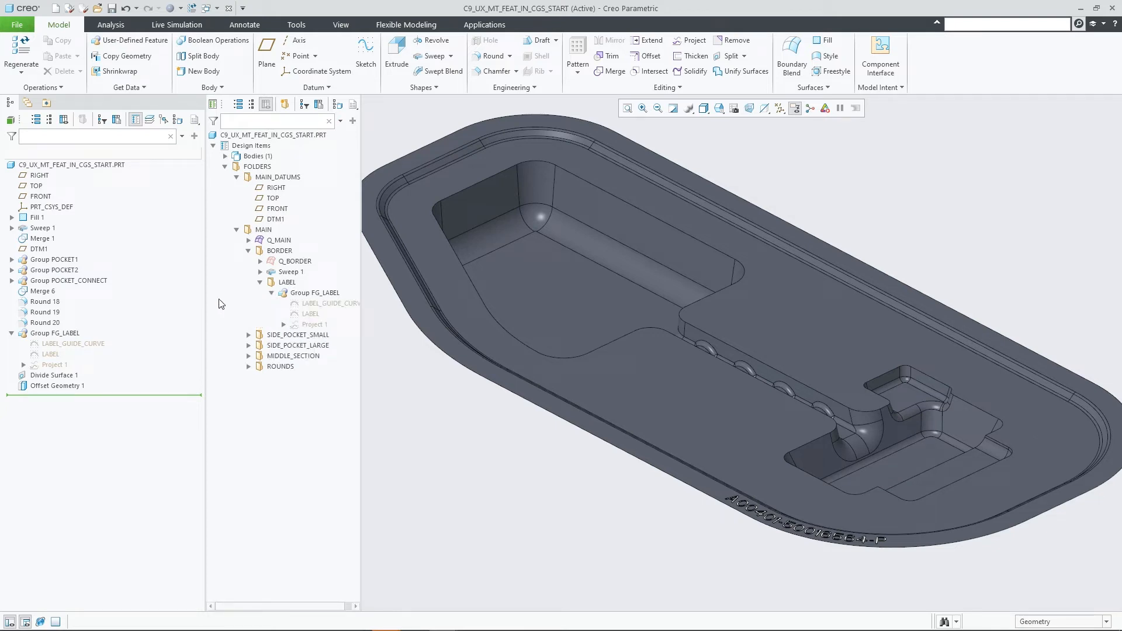
click(54, 375)
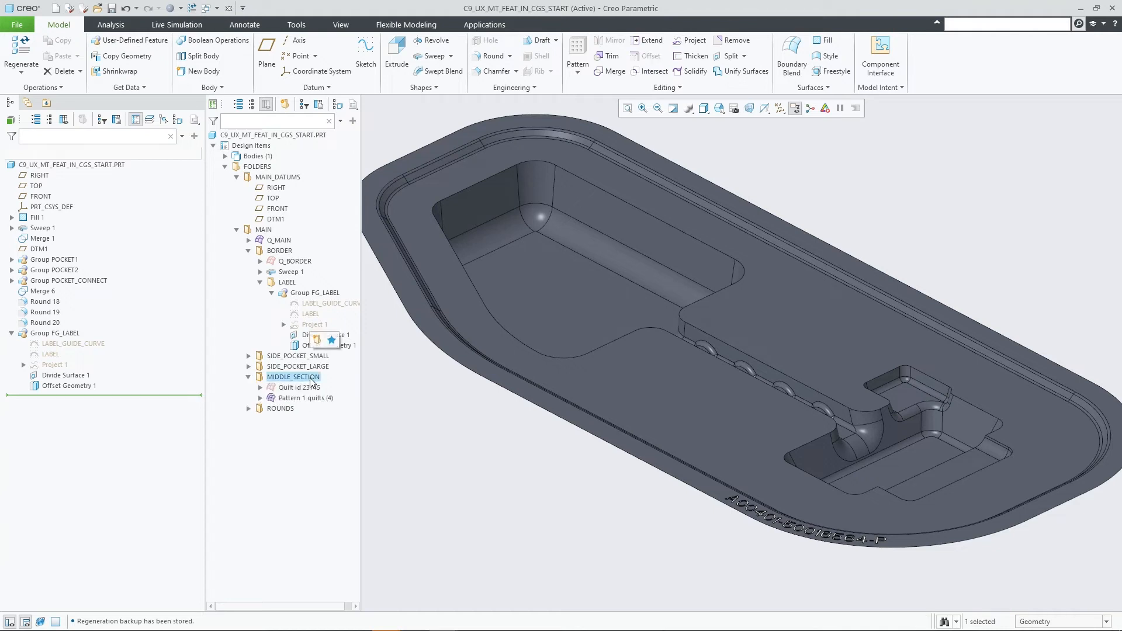
mouse_move(331, 339)
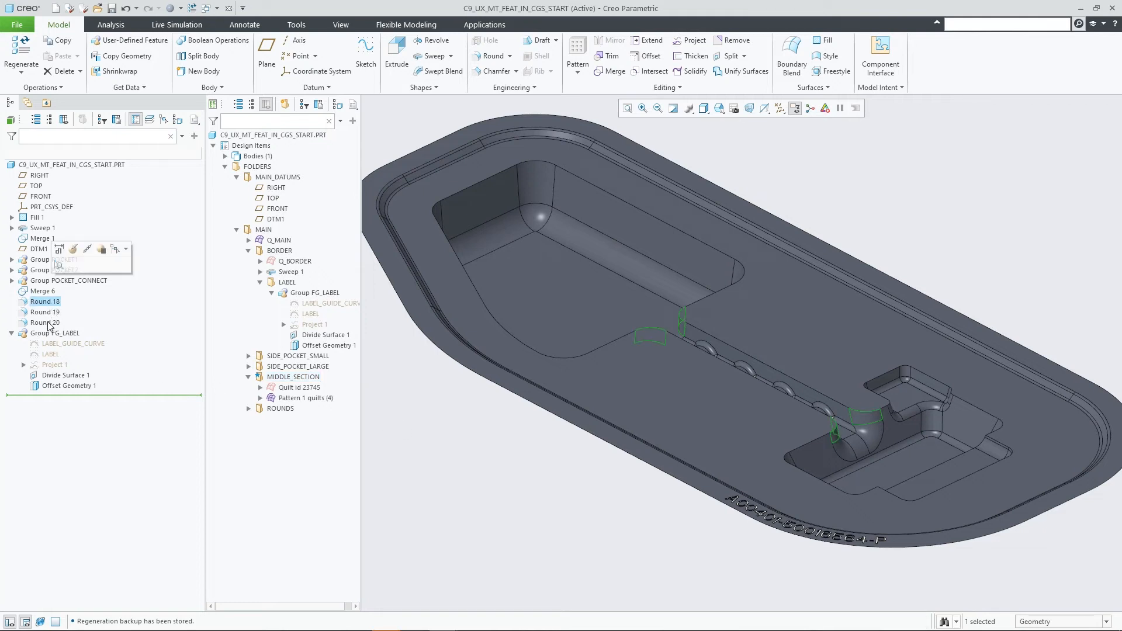
- Select Rounds 18–20 and file them under MIDDLE_SECTION
right_click(44, 321)
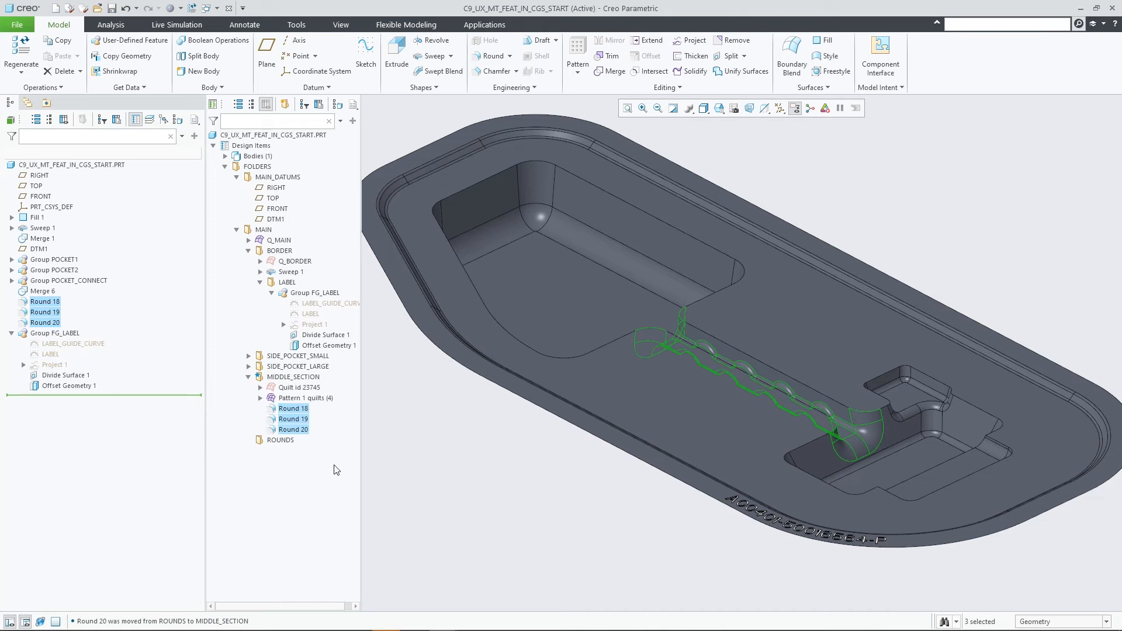
click(280, 440)
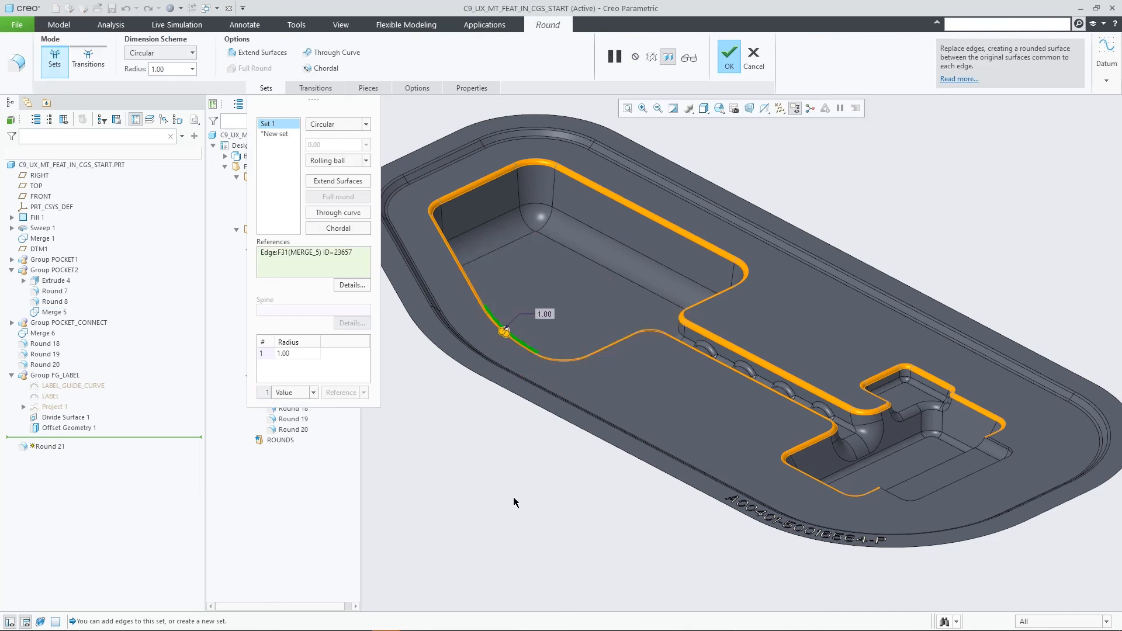
- Confirm the 1.00 pocket-edge round and show Round 21 inside ROUNDS
click(727, 57)
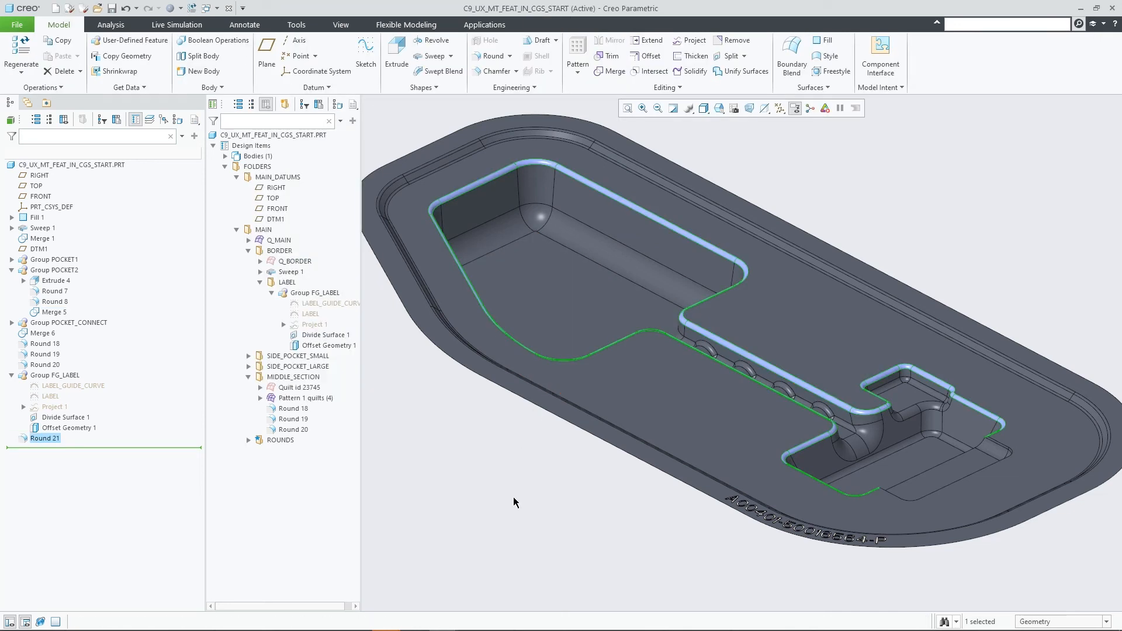
click(248, 440)
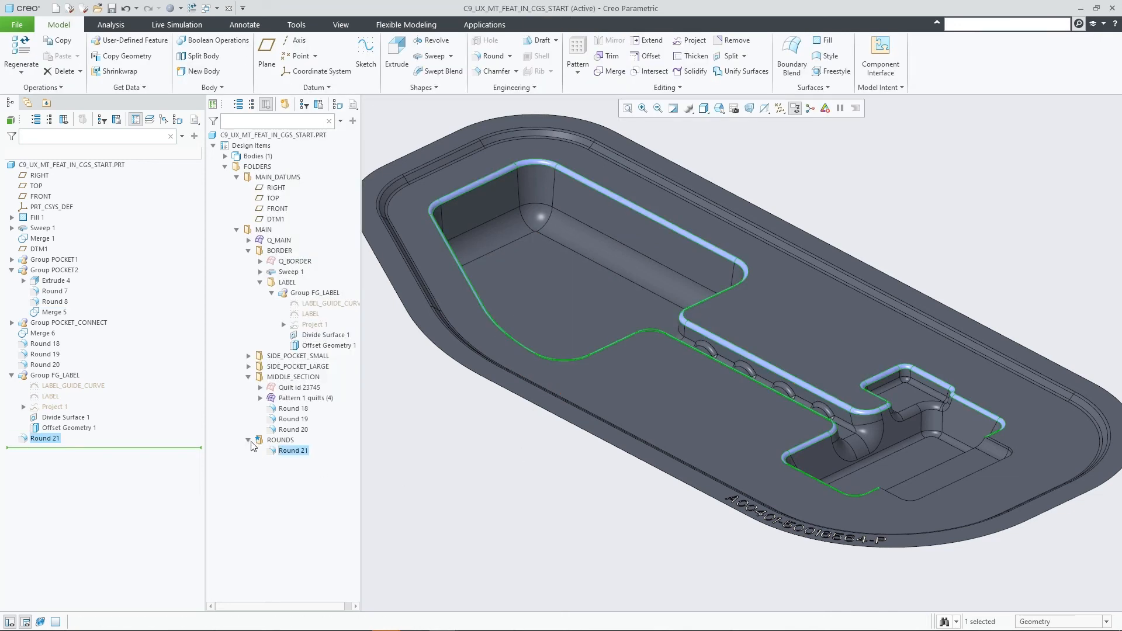